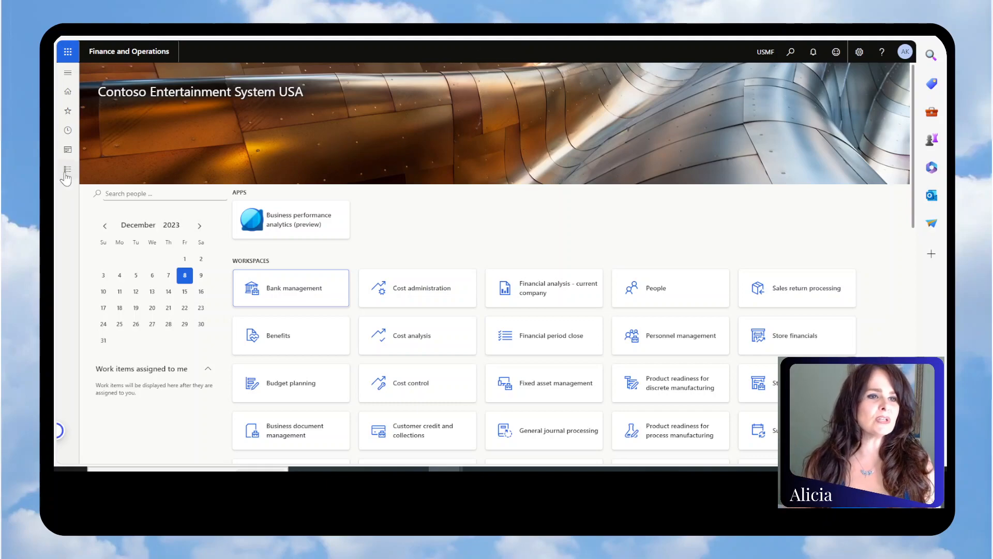
Step: Navigate from the Modules pane to System administration's Email parameters page
click(67, 172)
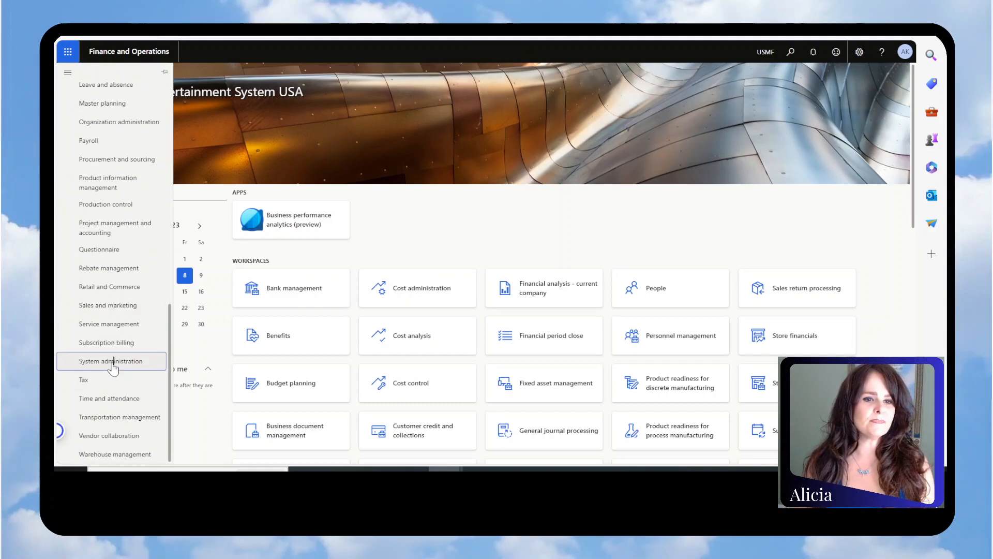
click(110, 360)
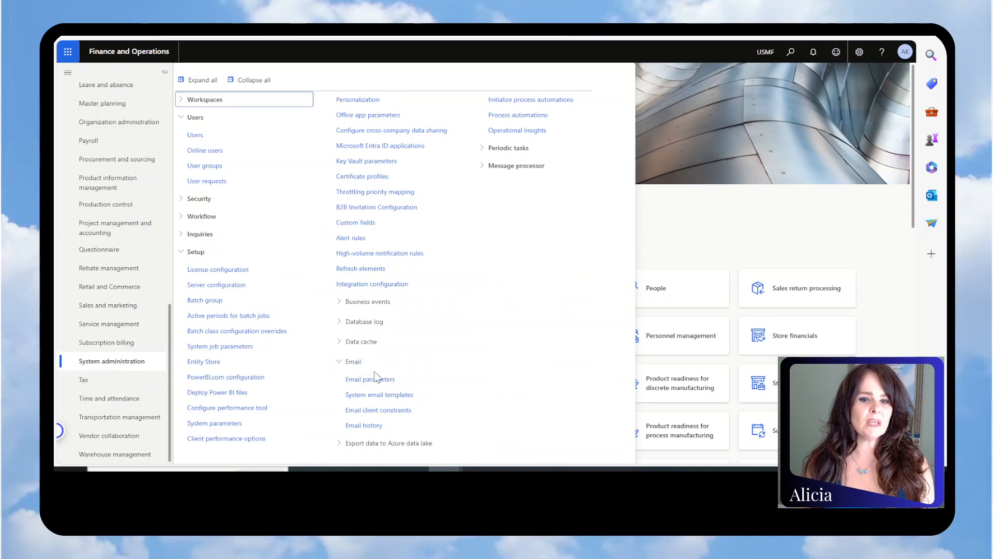
click(370, 379)
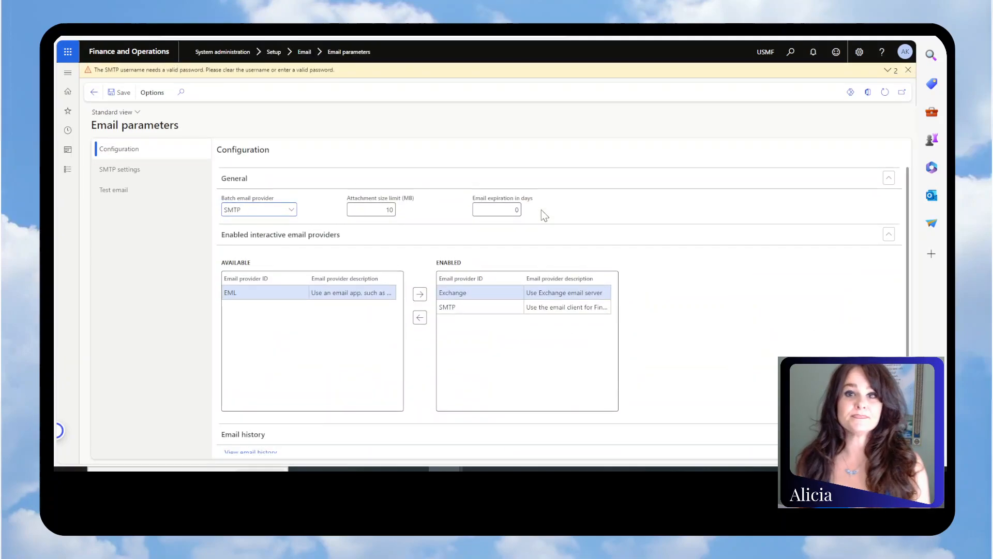
mouse_move(362, 80)
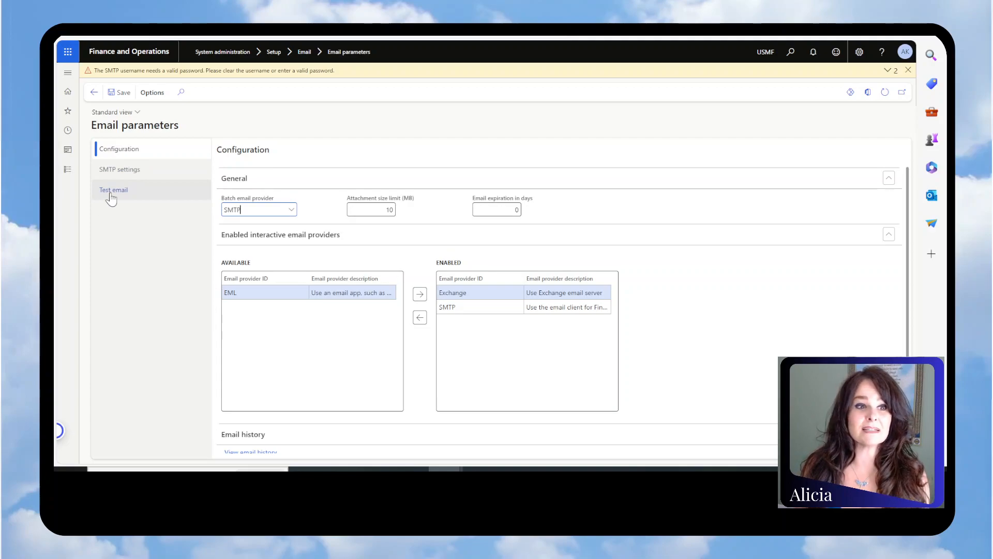
Step: Set the test email provider to EML and enter the 'alici' recipient address
click(114, 190)
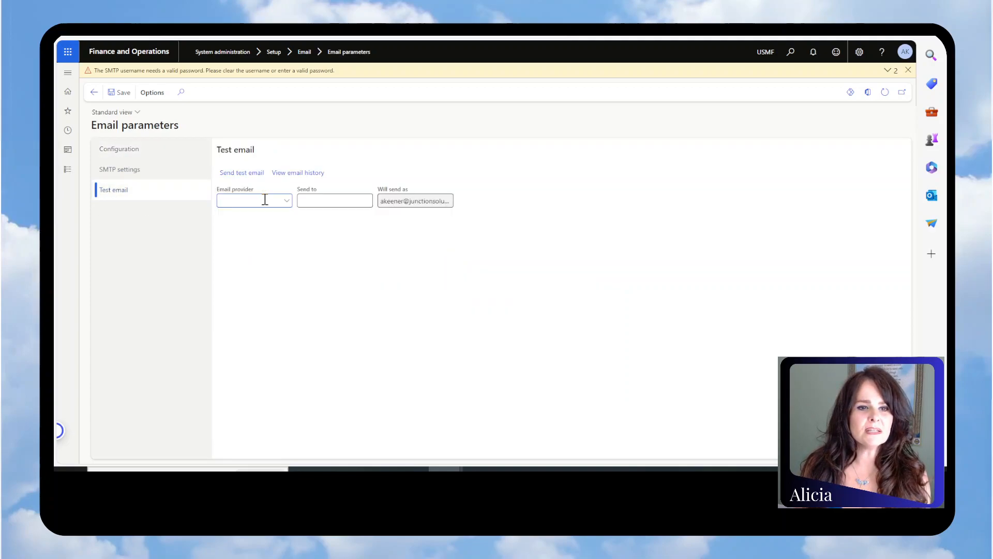
click(287, 199)
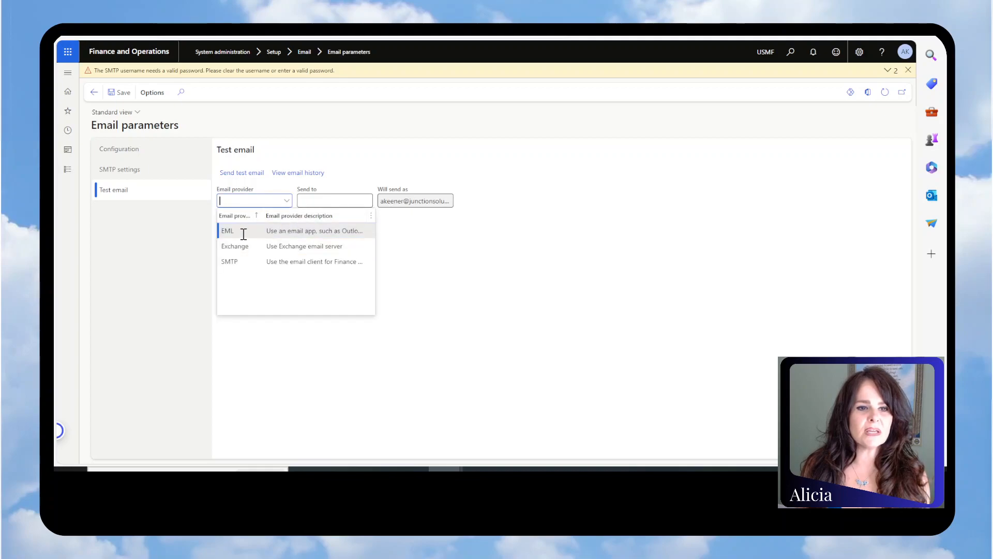
click(227, 231)
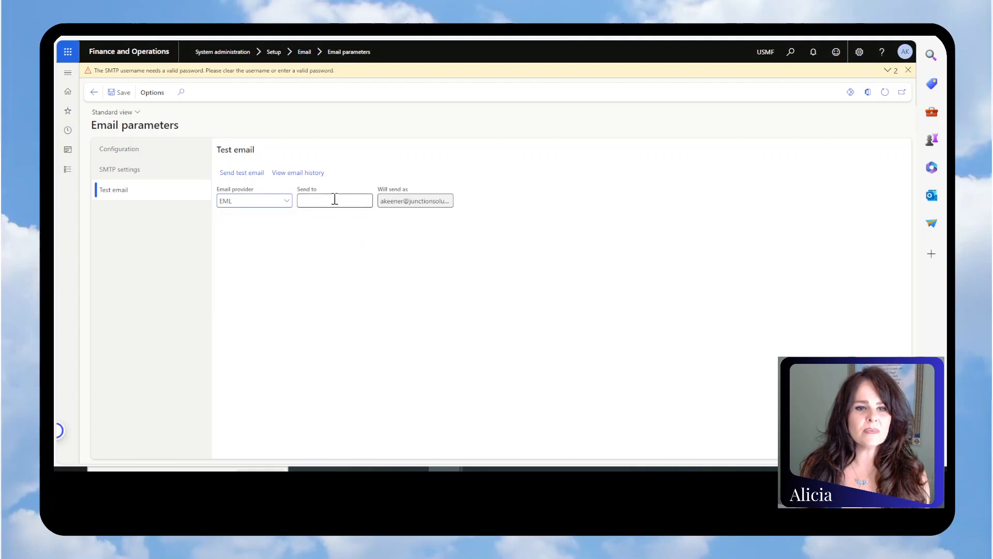
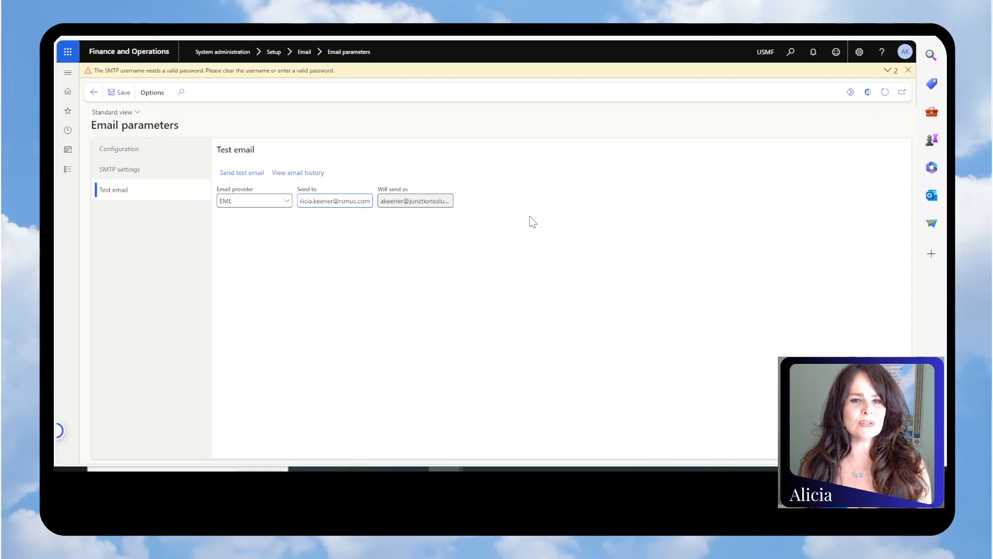
click(908, 71)
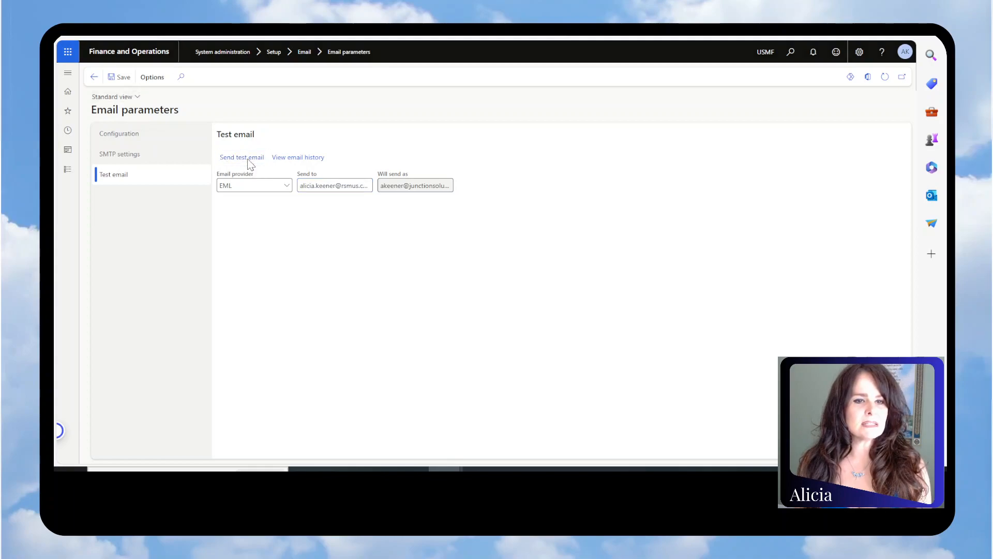
Step: Send the EML test email and review the downloaded message's File.txt attachment
click(242, 157)
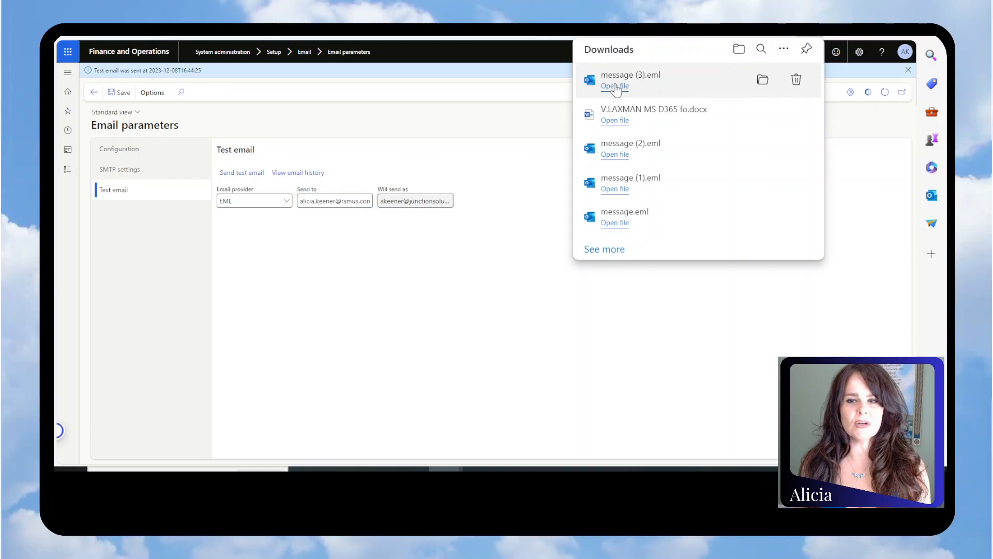
click(613, 86)
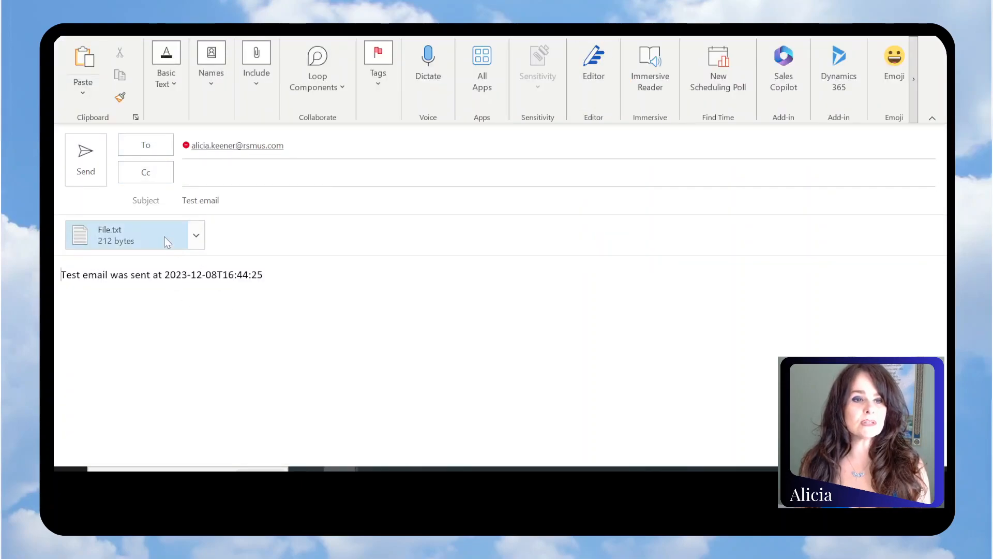
double_click(114, 235)
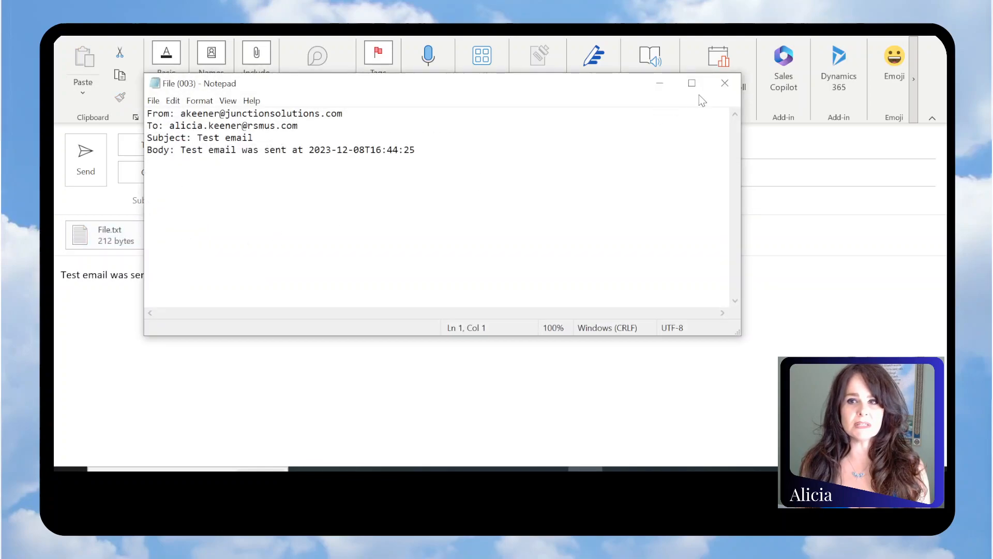
click(724, 83)
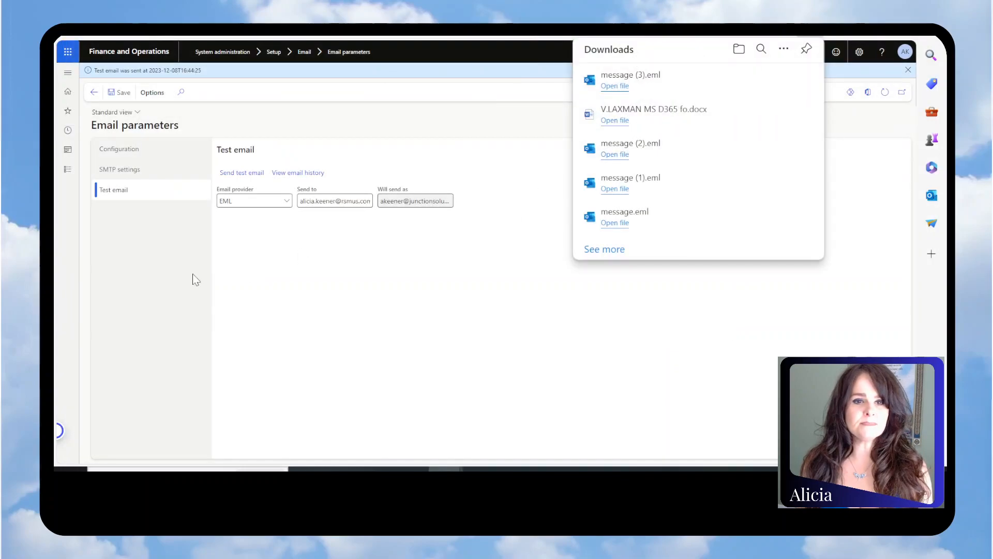
Step: Switch the test email provider to Exchange and send the test email again
click(253, 201)
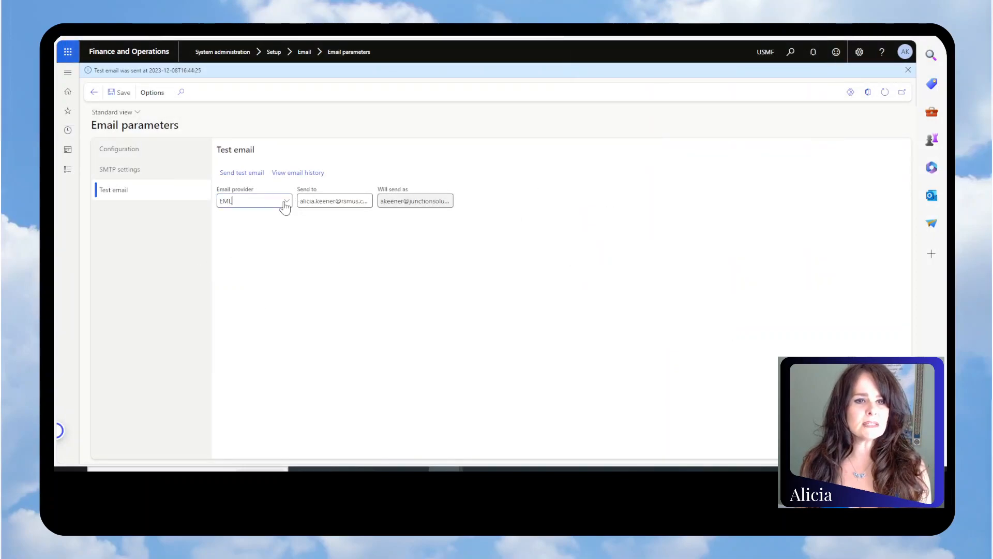
click(286, 201)
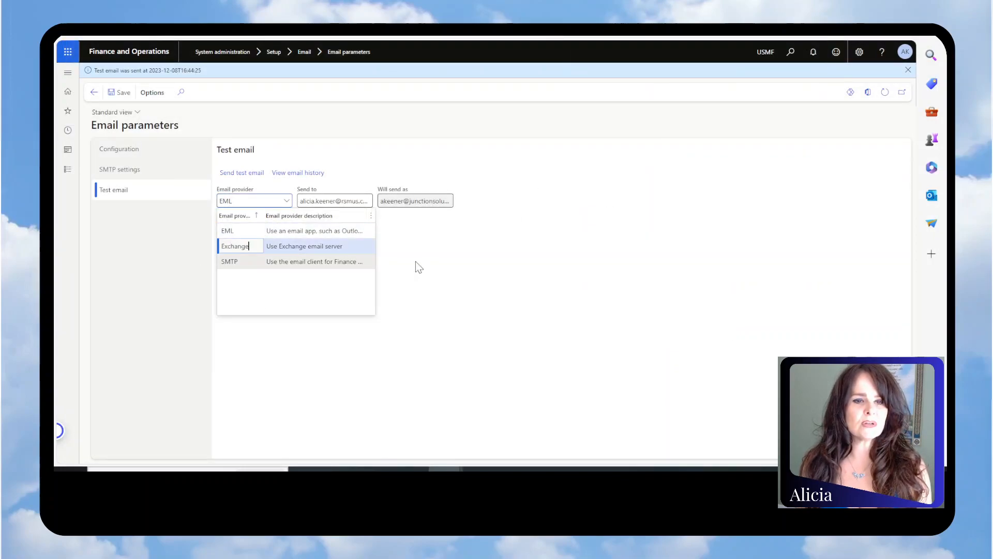
click(241, 247)
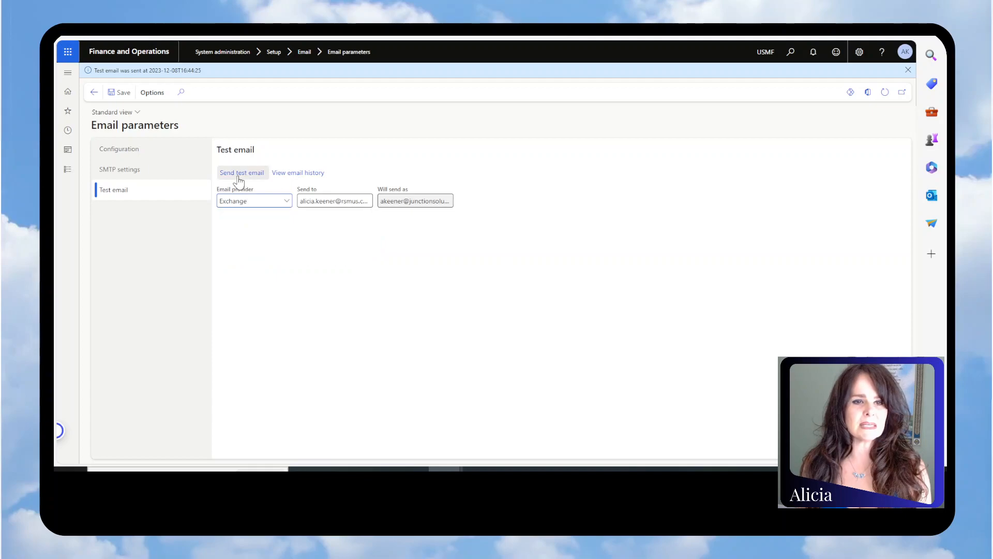
click(241, 173)
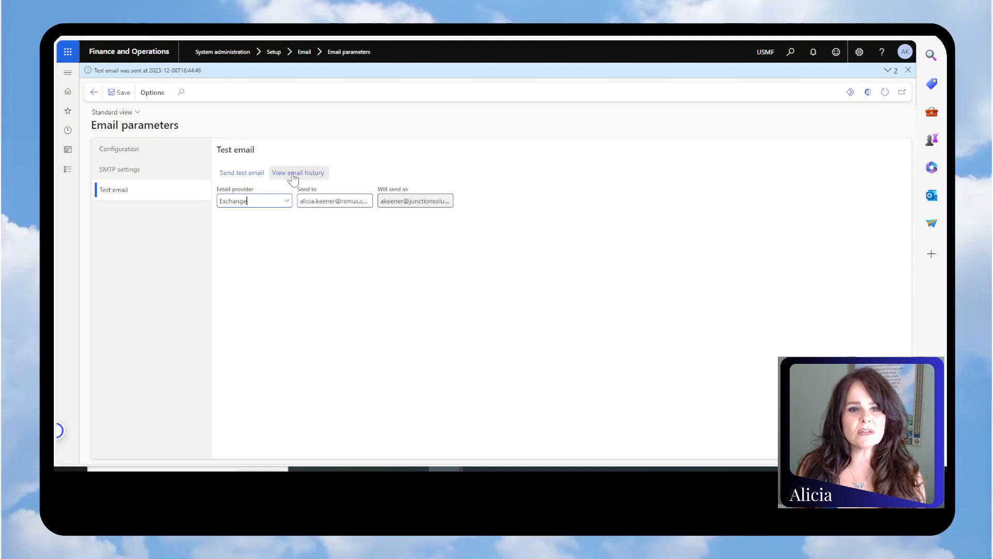
Step: View the email history record showing the Exchange test email as Sent
click(298, 173)
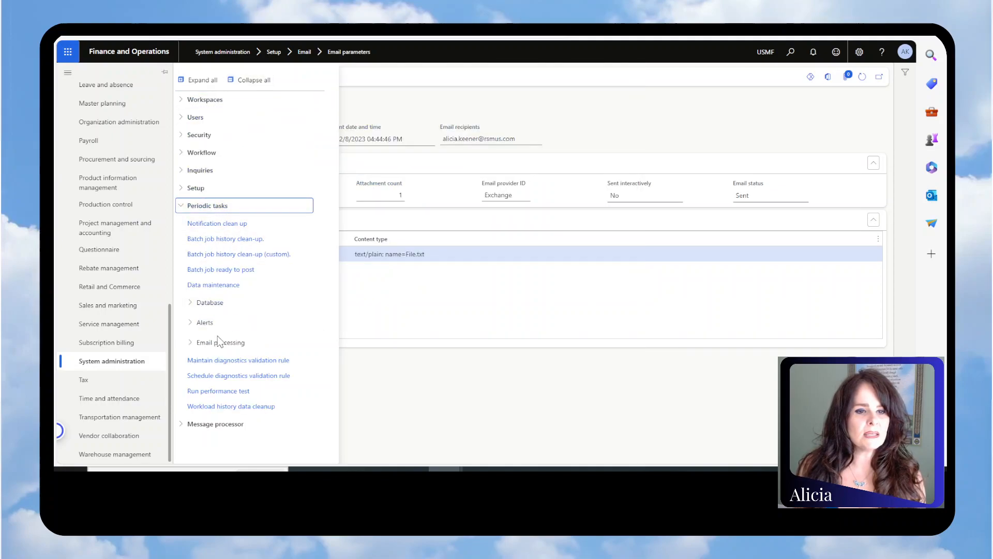
click(190, 342)
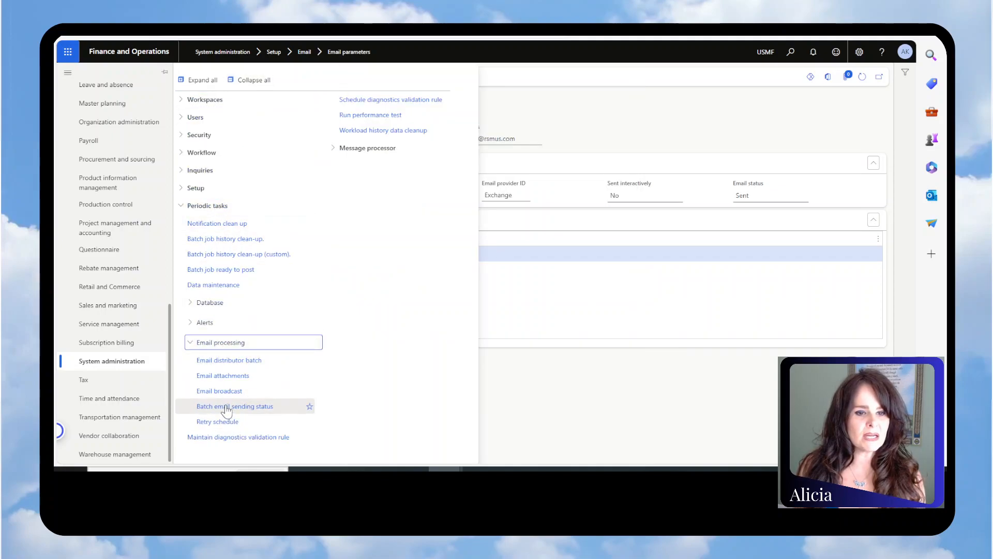
click(235, 406)
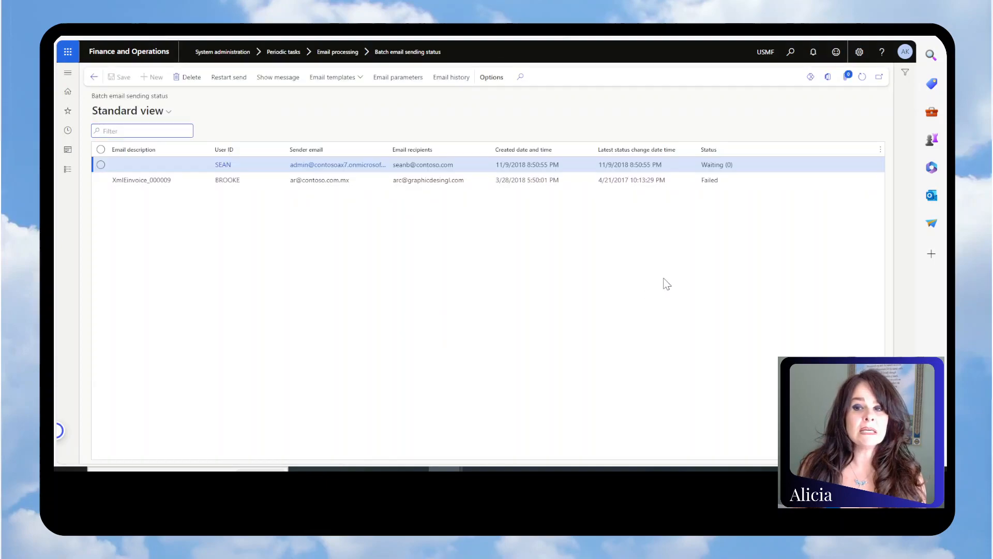
mouse_move(731, 205)
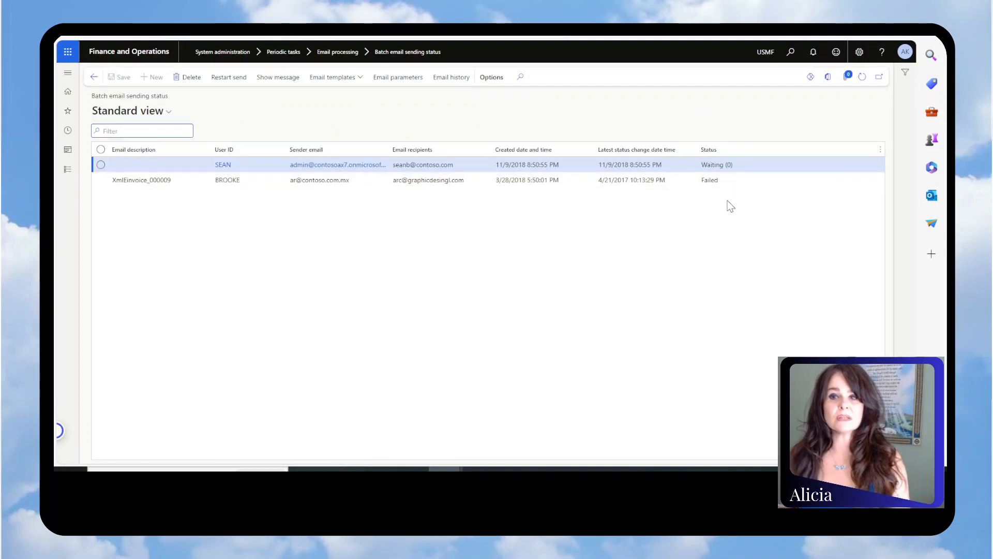
mouse_move(723, 203)
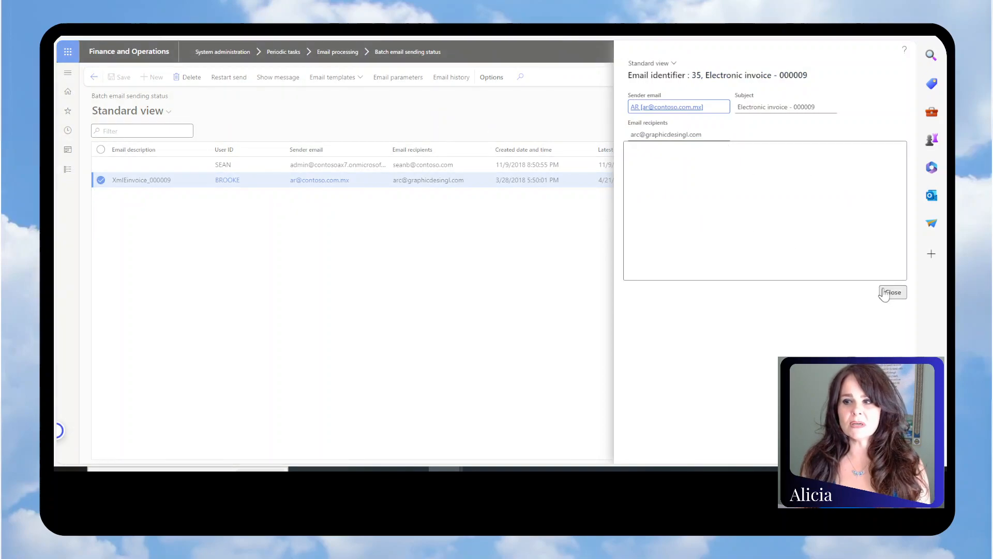
click(893, 292)
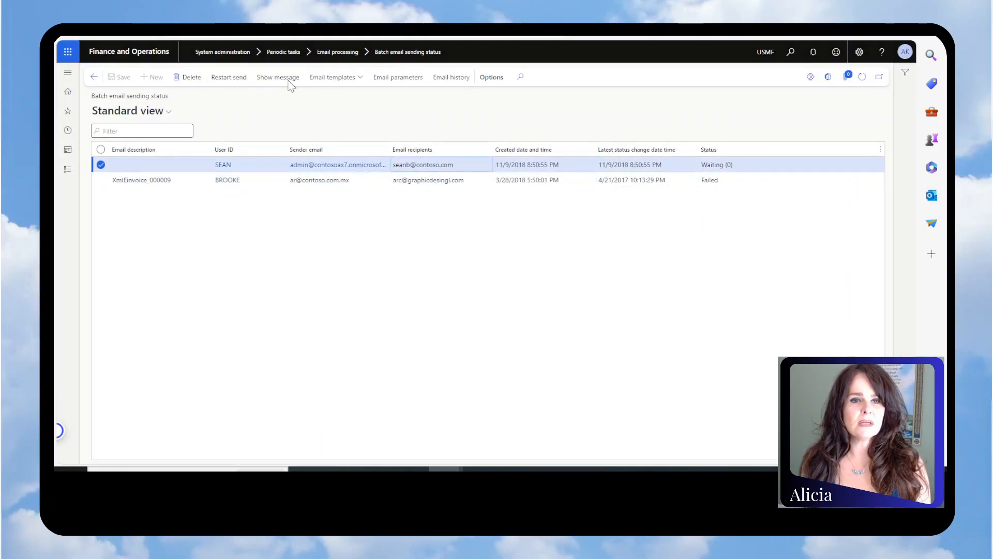
click(277, 76)
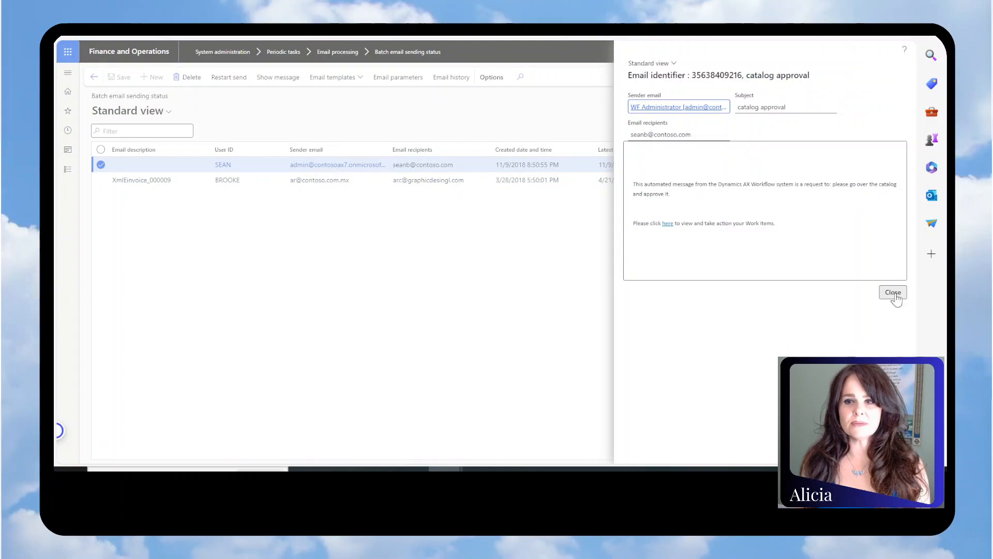
click(893, 292)
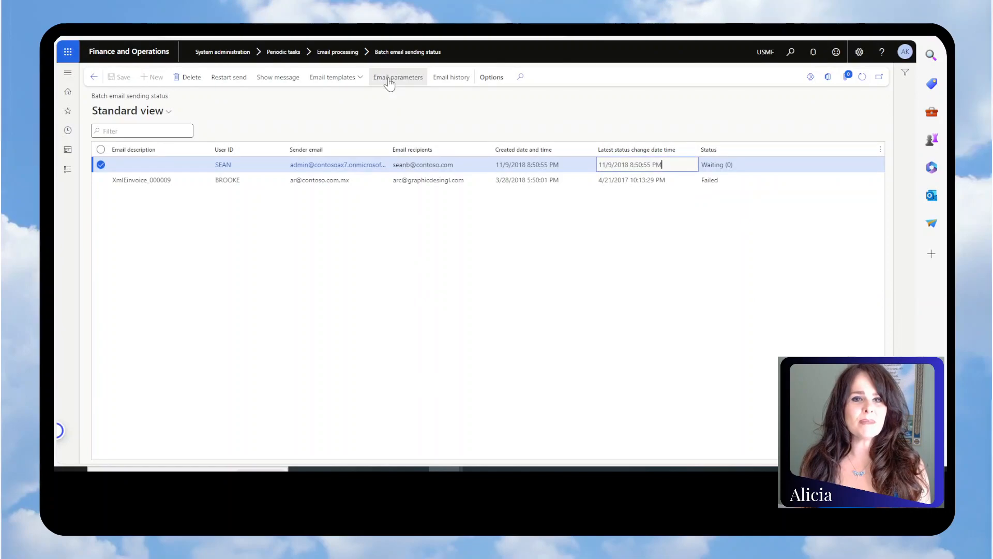
Step: Reopen Email parameters and review the test email's File.txt attachment in Outlook
click(397, 77)
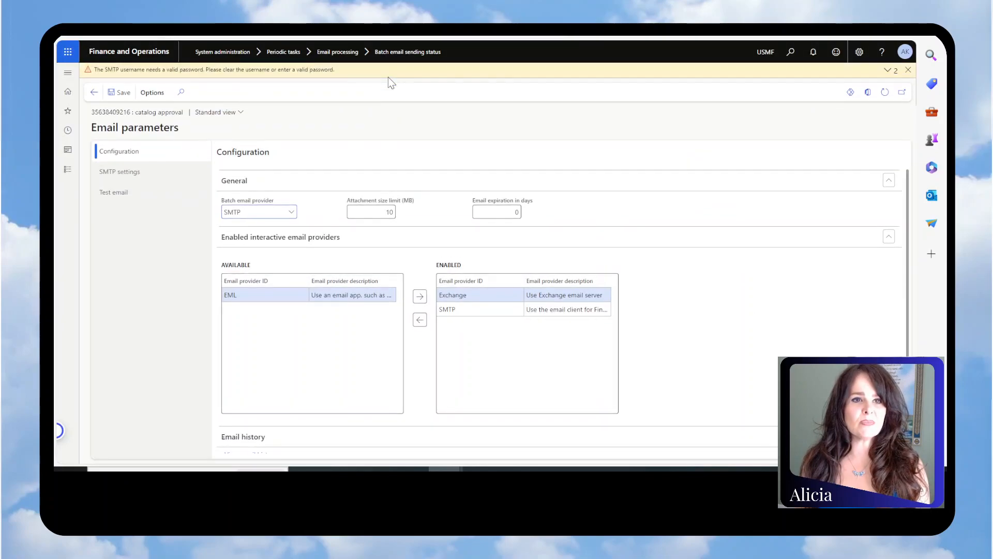
click(909, 69)
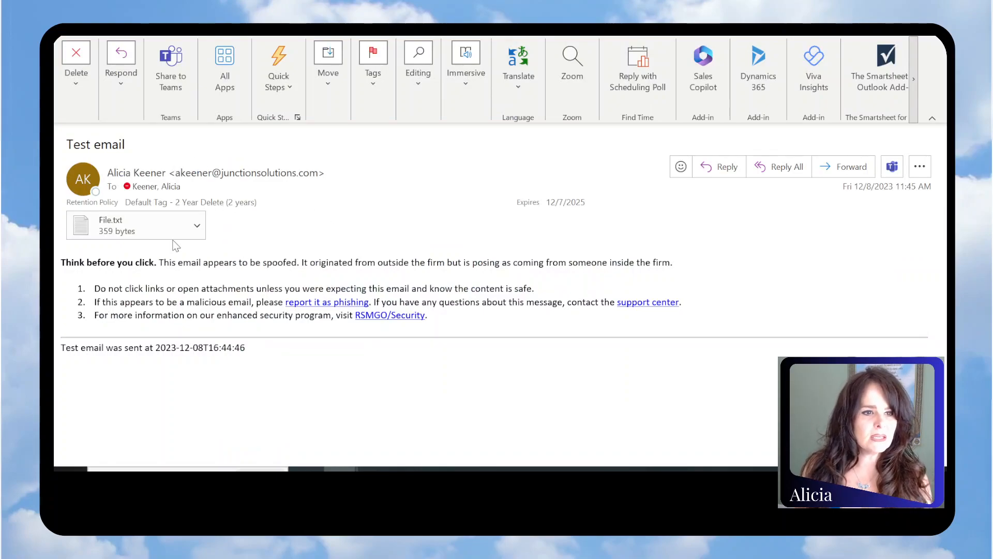
double_click(135, 224)
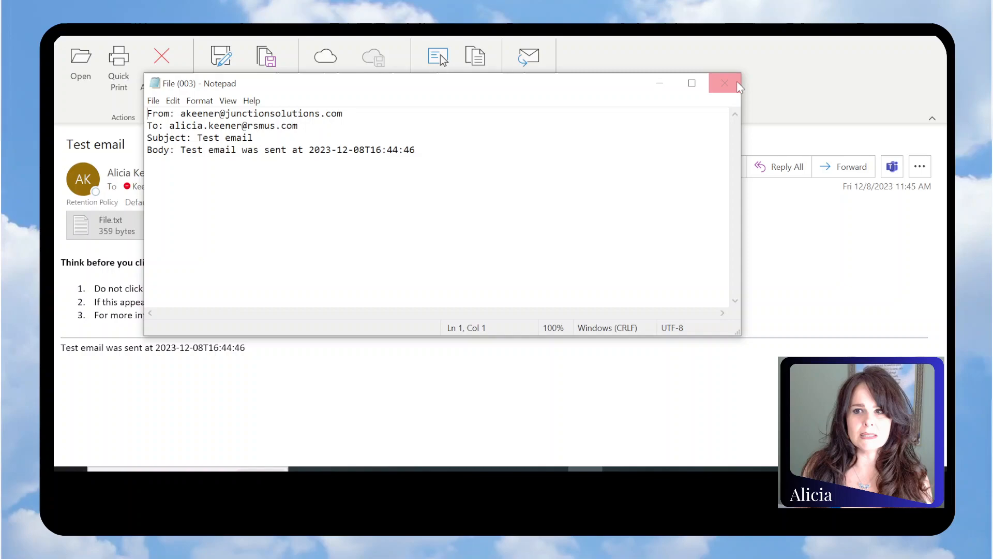
click(724, 82)
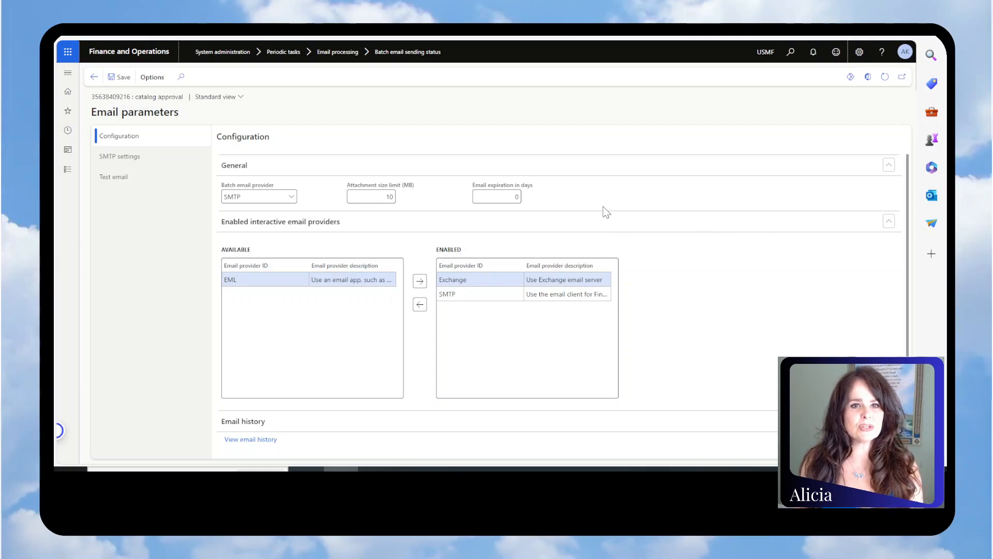
mouse_move(581, 204)
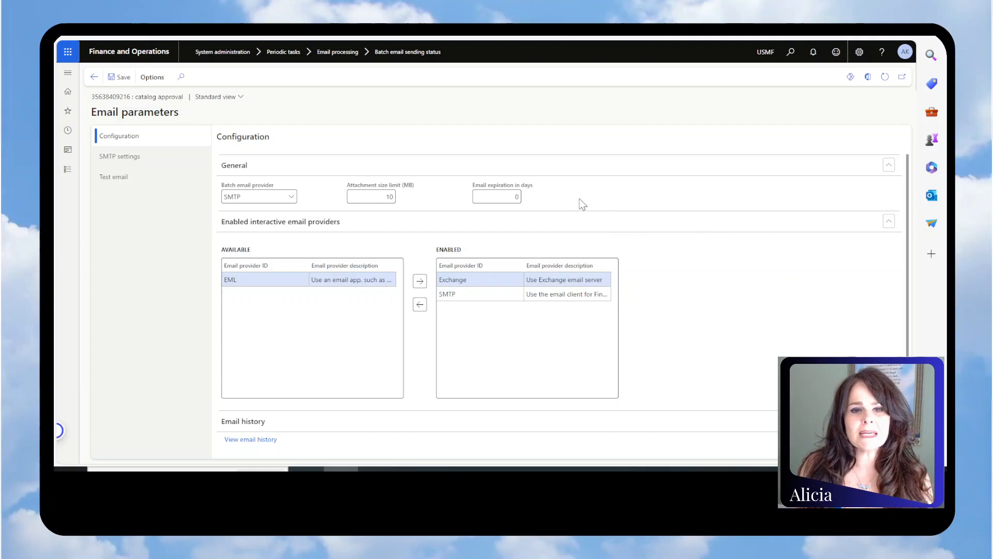
mouse_move(588, 224)
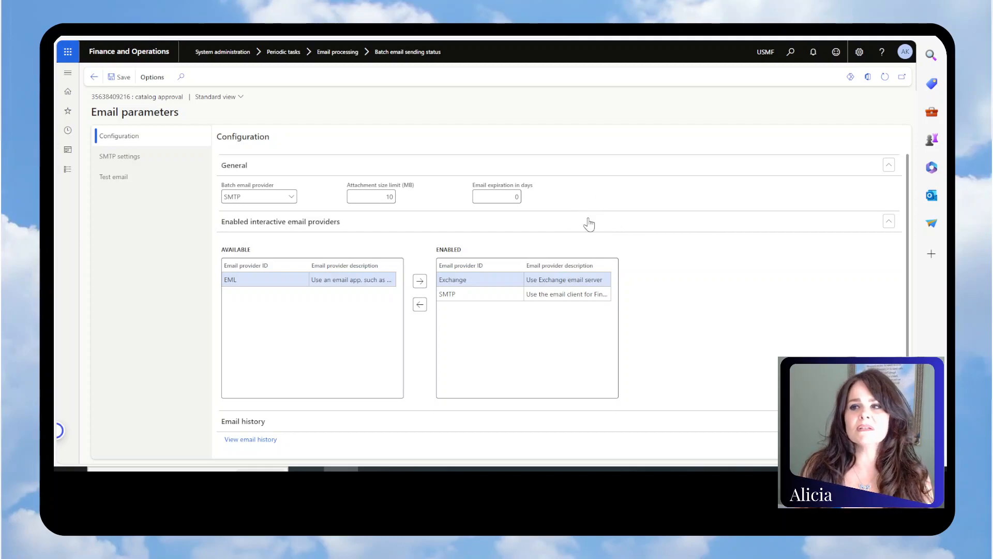
mouse_move(797, 248)
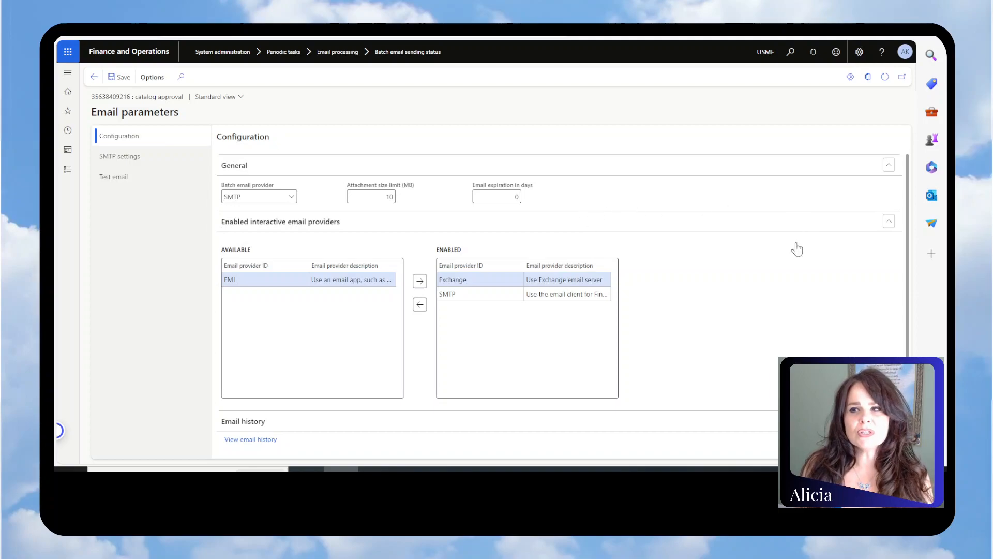
mouse_move(860, 52)
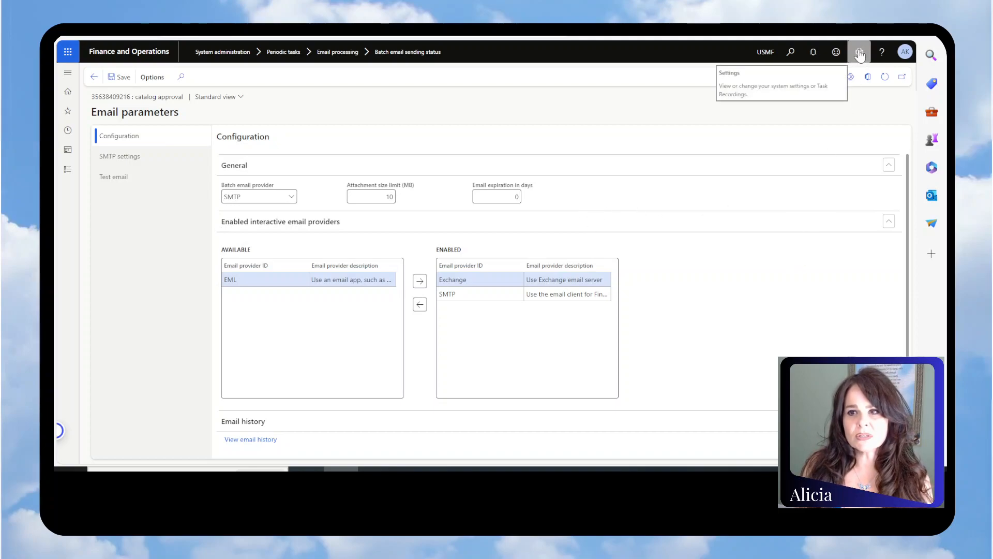
Step: Go back to the Contoso Entertainment System USA home dashboard
click(860, 52)
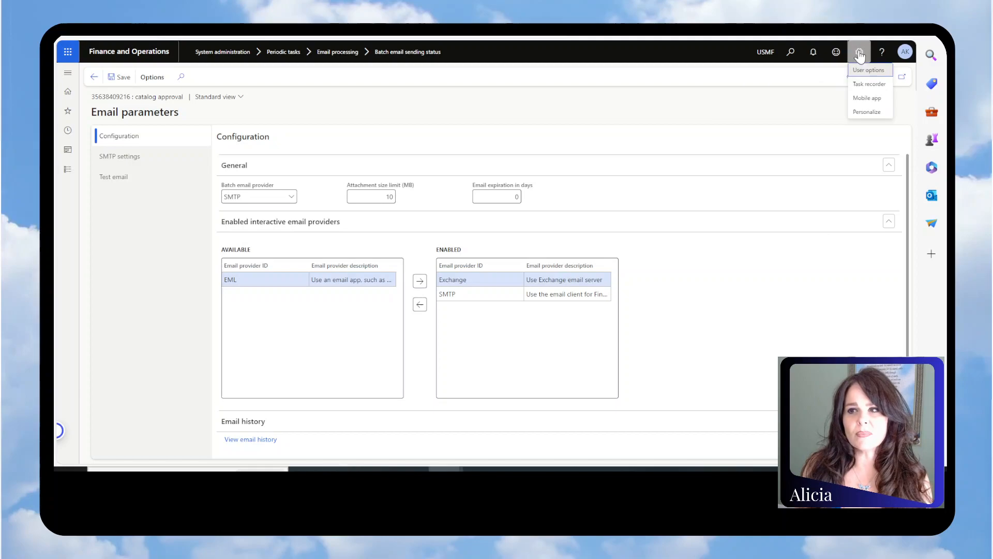
mouse_move(210, 227)
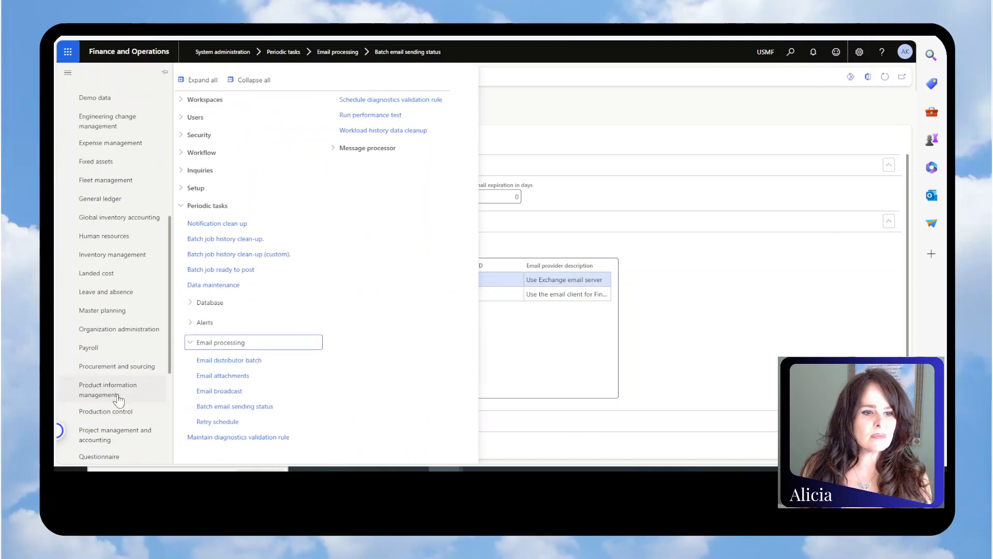
click(195, 116)
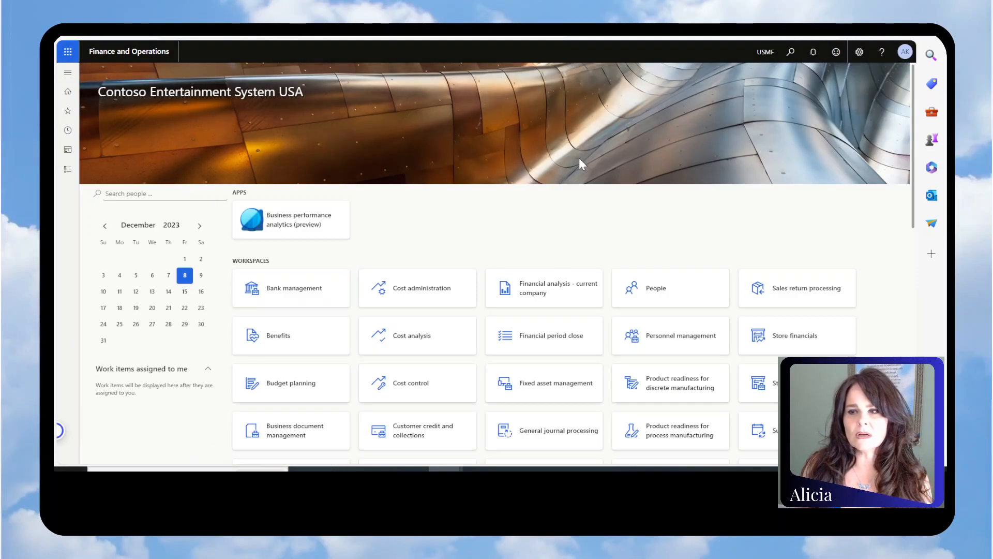
Step: Show the Account section of User options with email provider and sender email
click(859, 51)
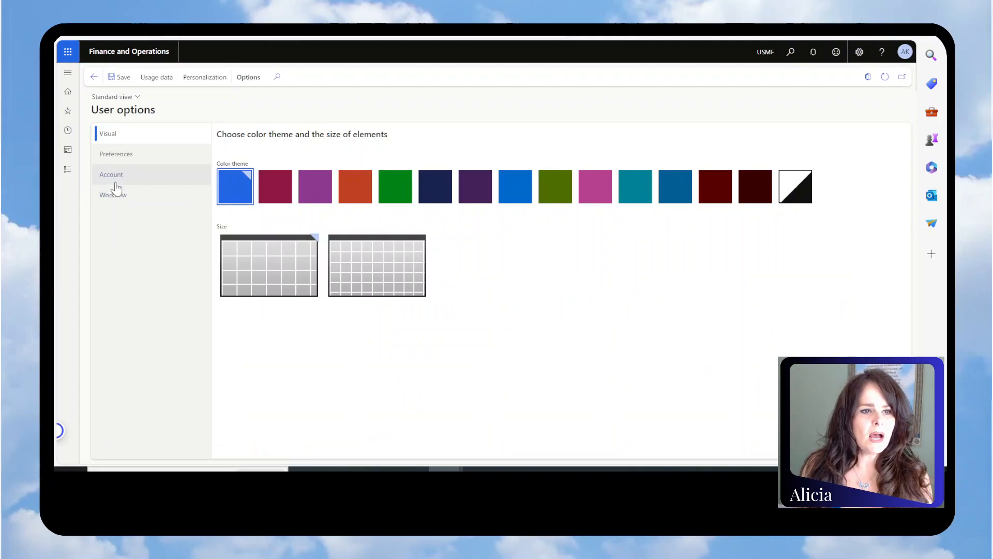
click(112, 173)
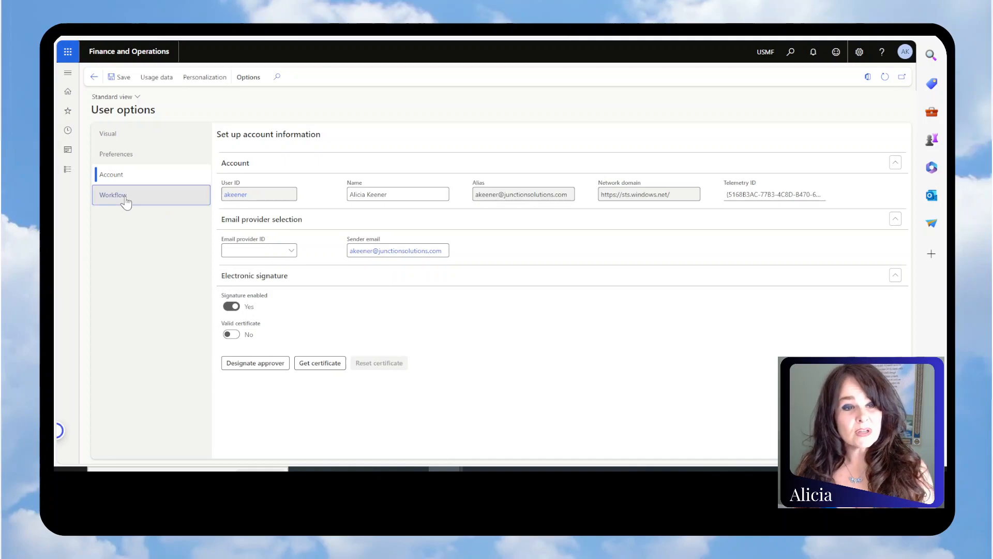
Step: Show the Workflow section with alternate email and Action Center notification settings
click(113, 194)
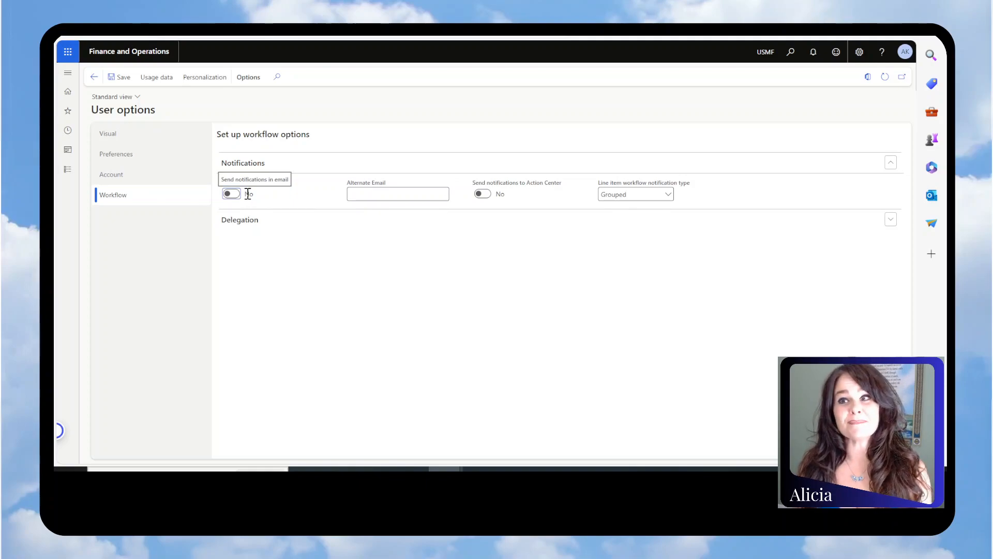
mouse_move(373, 286)
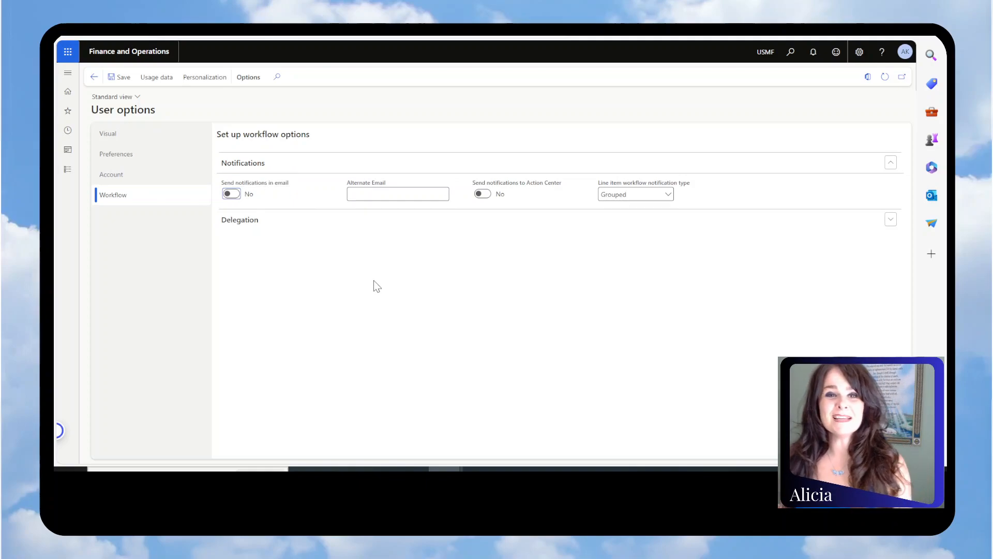